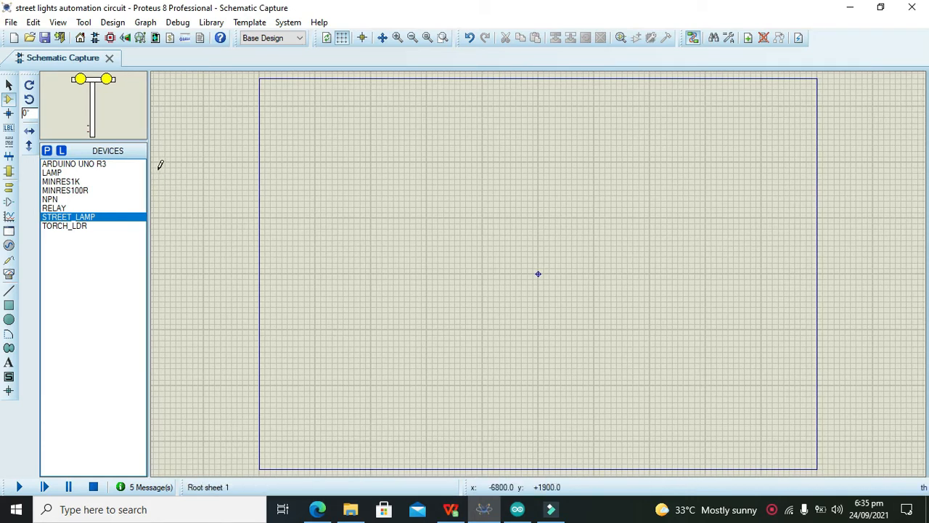
mouse_move(177, 168)
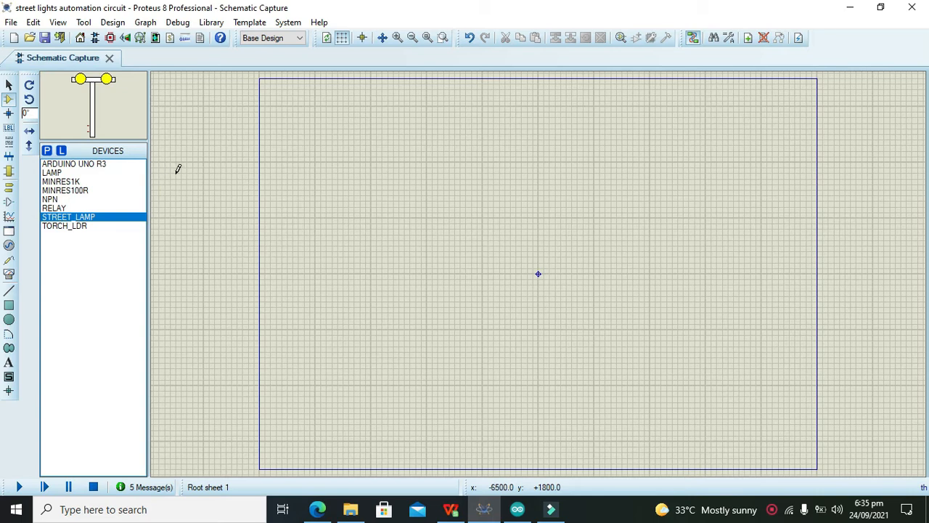
mouse_move(95, 171)
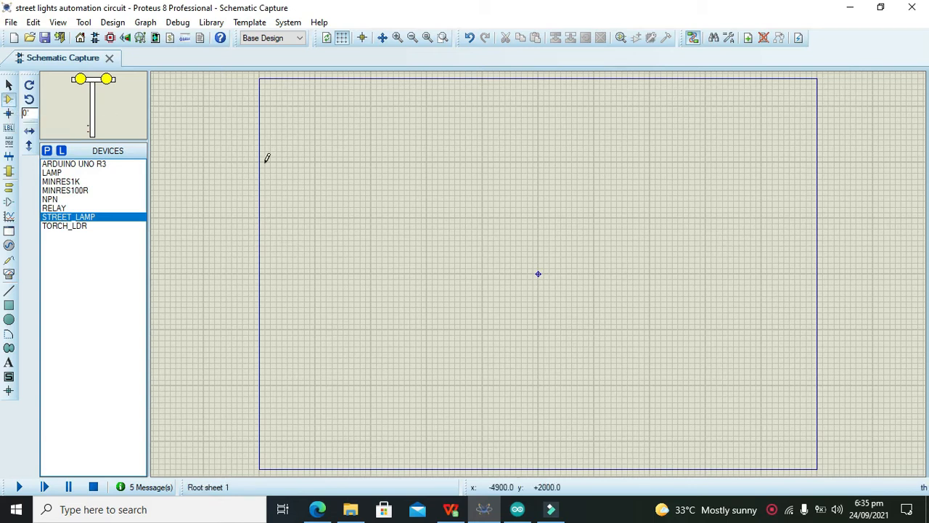
Step: Pick ARDUINO UNO R3 from the device library and place it at the sheet centre
left_click(9, 84)
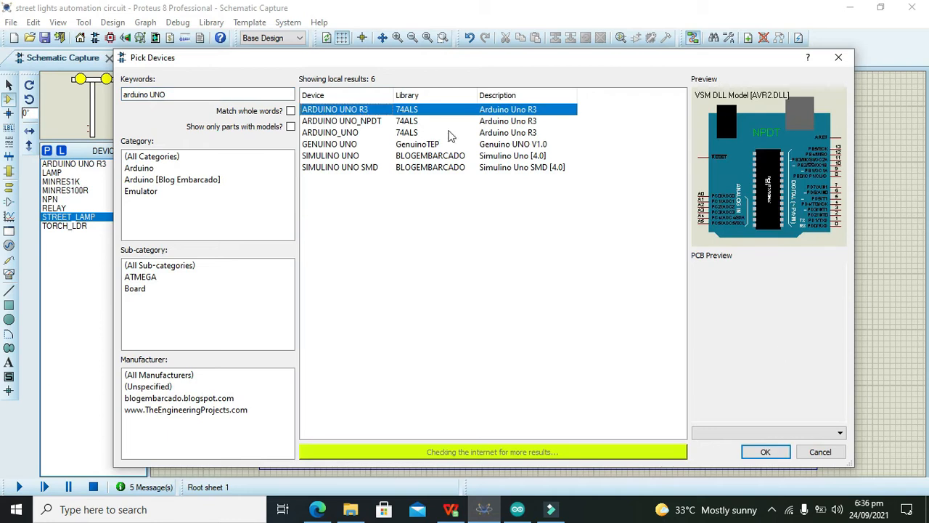
left_click(763, 452)
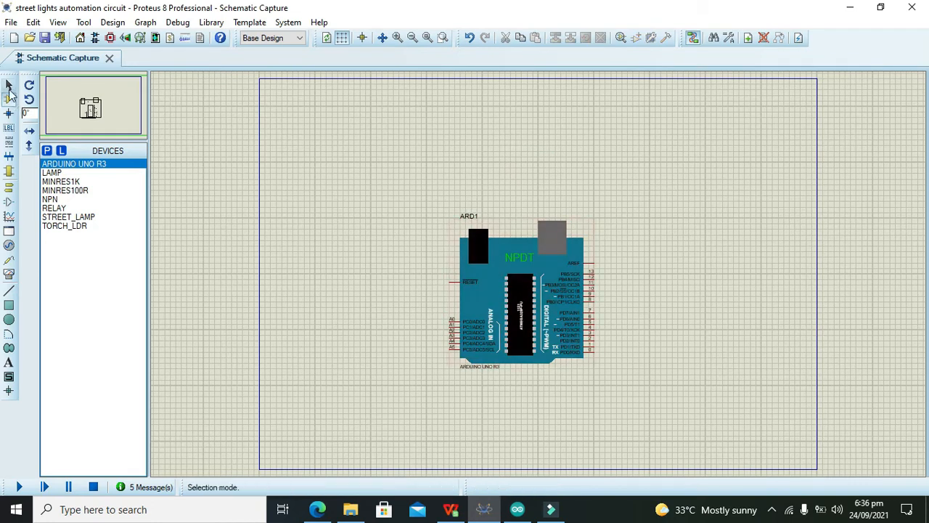
mouse_move(337, 265)
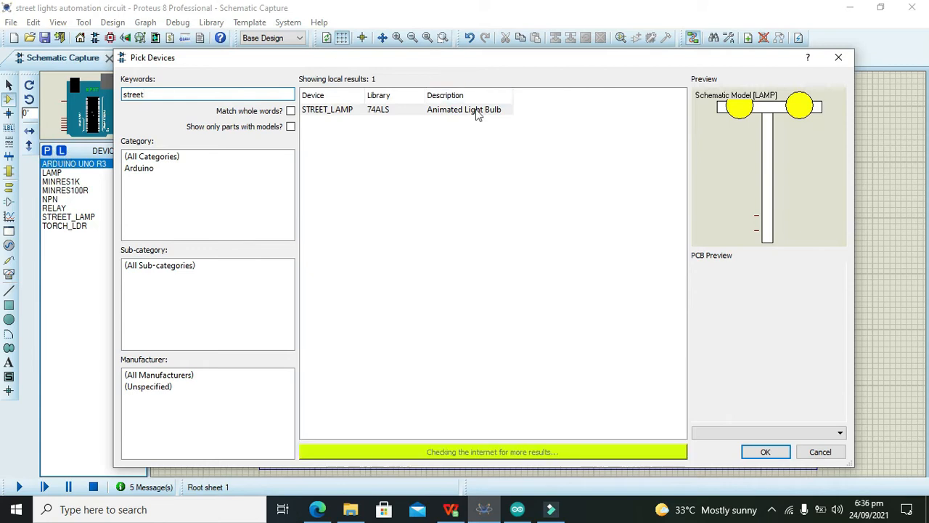
Step: Pick STREET_LAMP from the library and place it at the upper right of the sheet
left_click(765, 451)
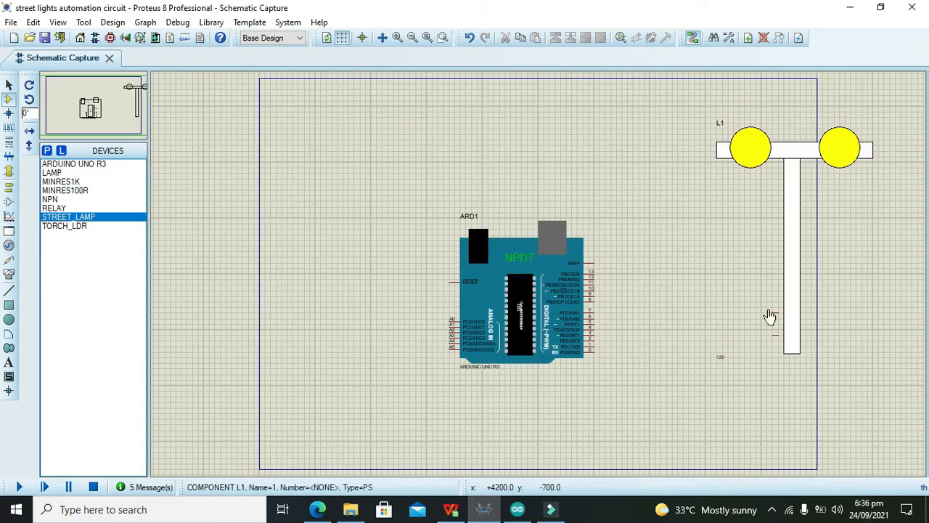
left_click(520, 291)
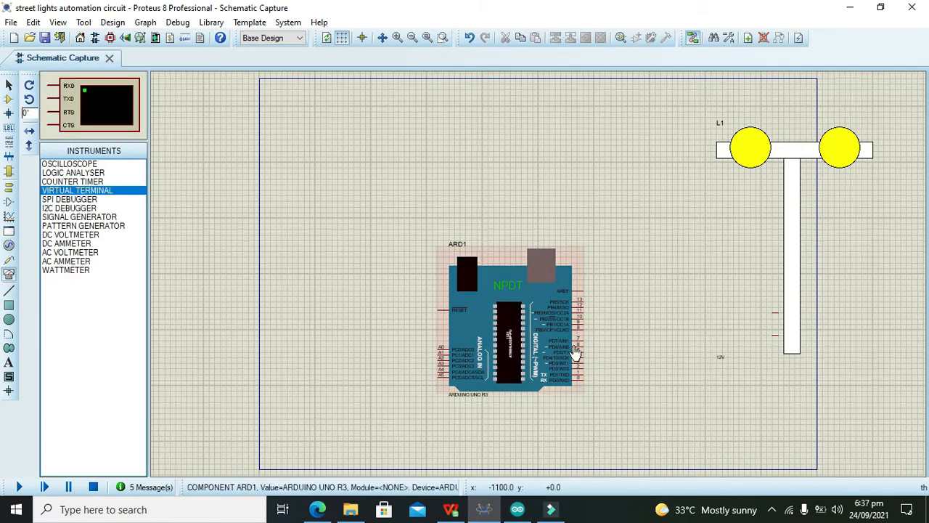
Step: Place a VIRTUAL TERMINAL right of the Arduino wired to its TX pin
left_click(714, 395)
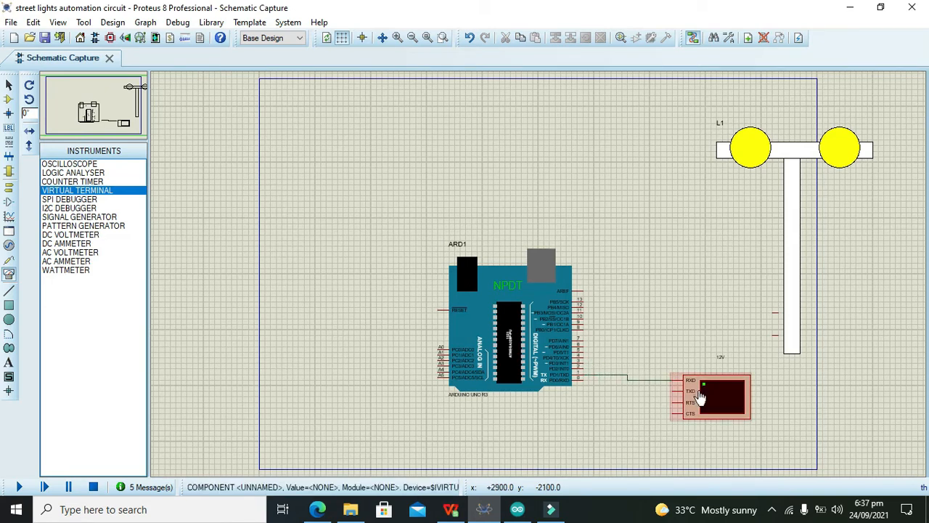
mouse_move(703, 397)
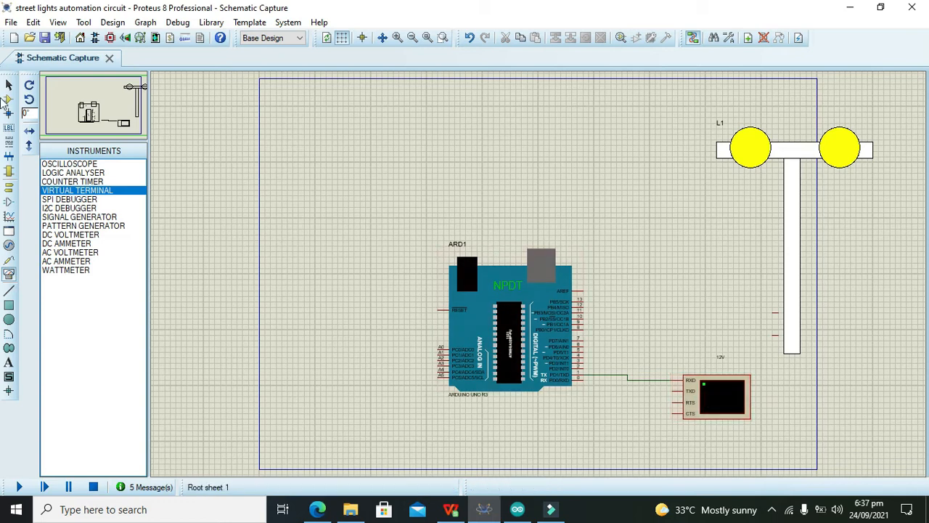
mouse_move(268, 225)
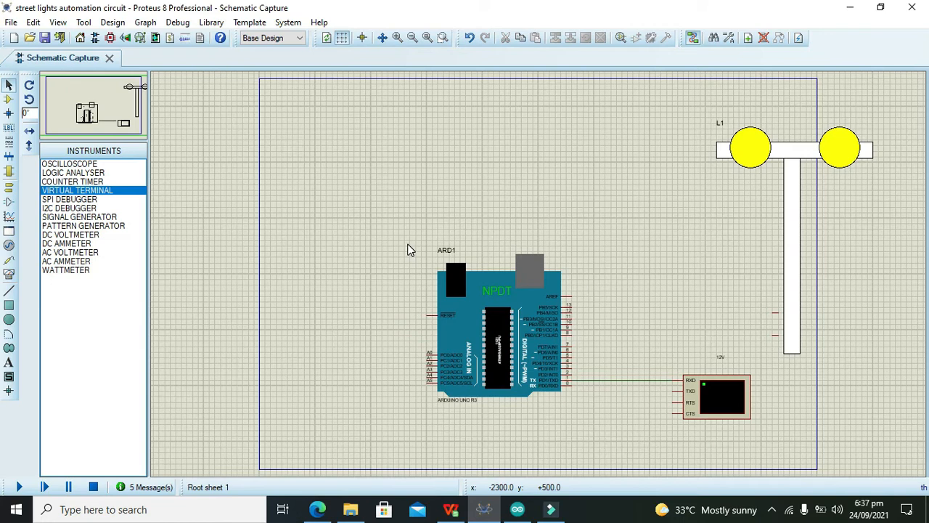
Step: Place a TORCH_LDR left of the Arduino and wire it to an analog pin
left_click(501, 341)
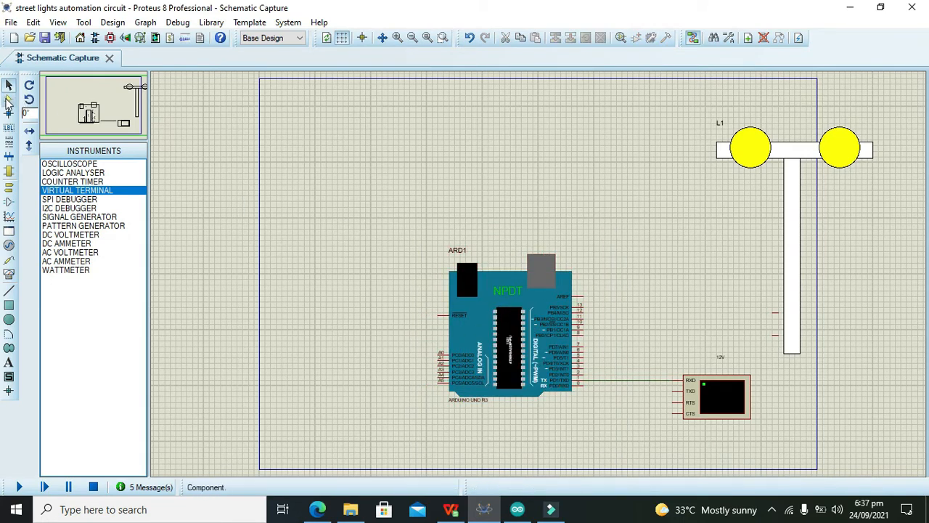
left_click(9, 99)
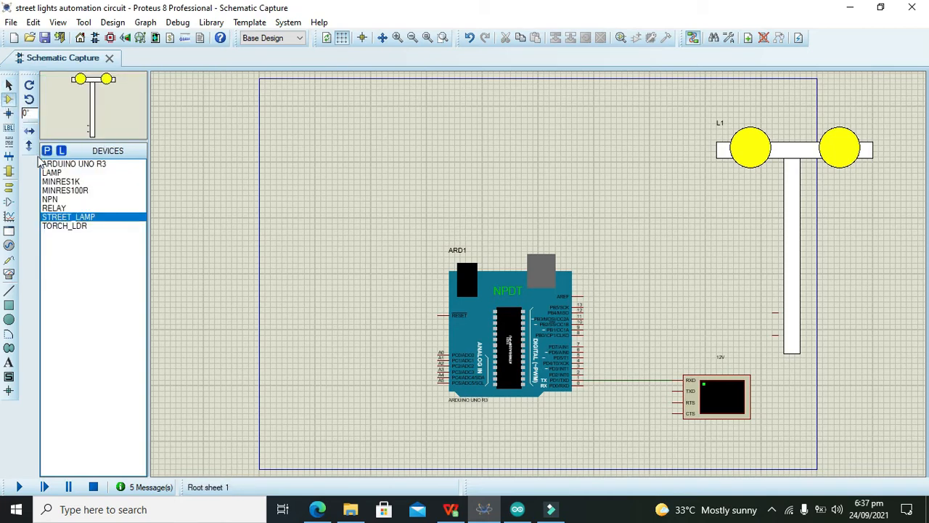
left_click(47, 150)
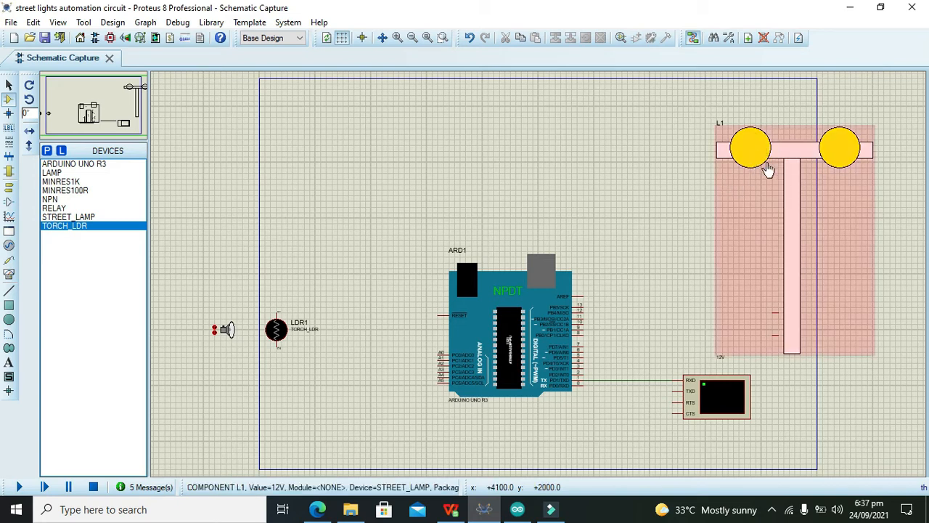
left_click(531, 180)
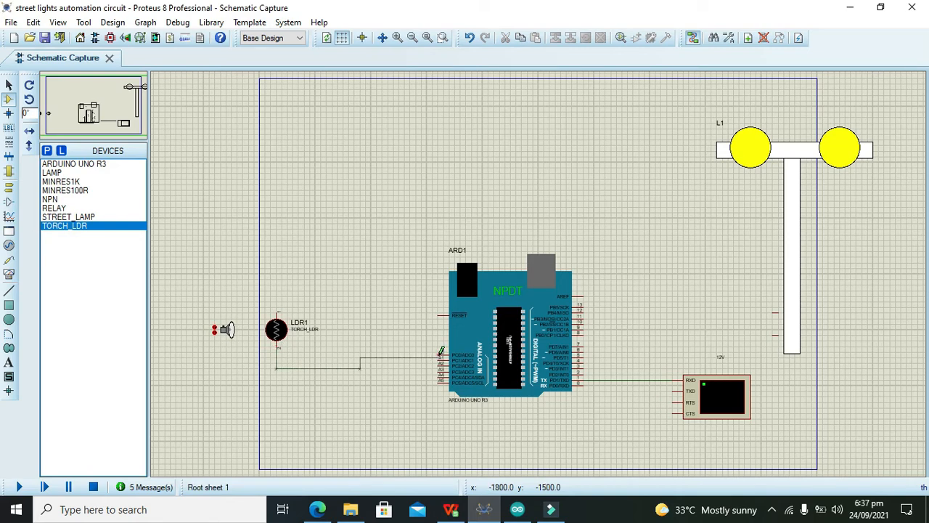
left_click(517, 508)
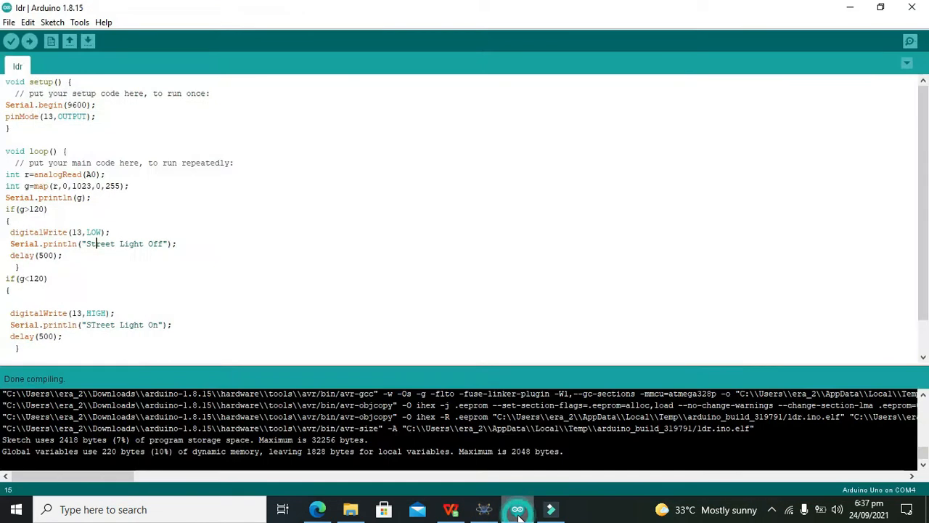
left_click(517, 508)
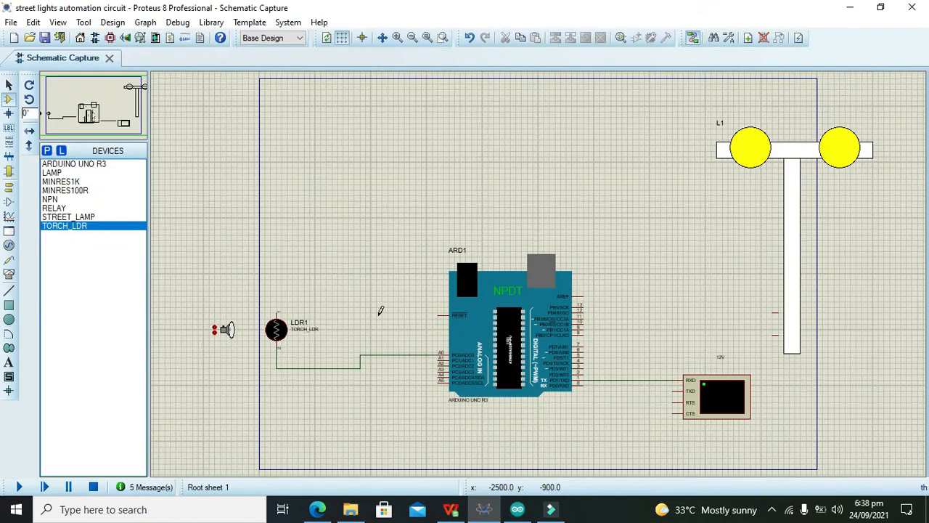
mouse_move(166, 192)
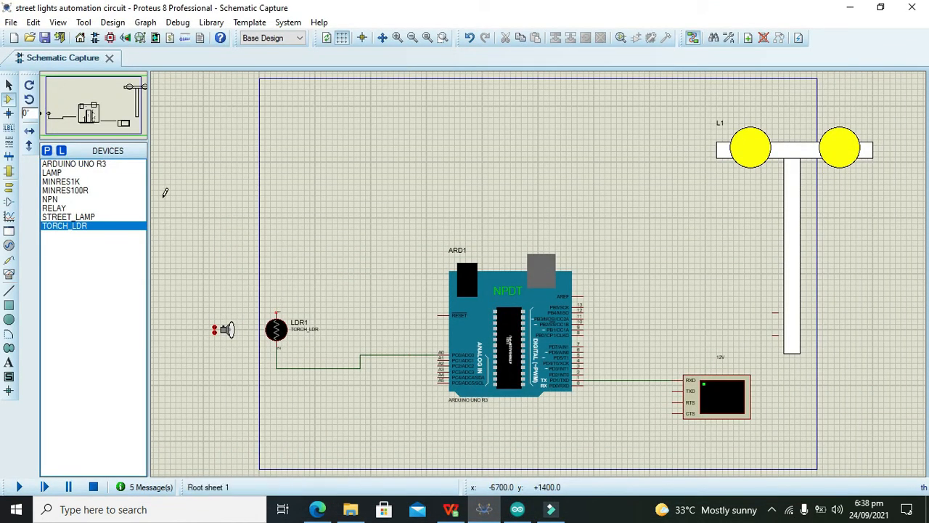
Step: Place a DC generator above the LDR and confirm its default properties
left_click(9, 246)
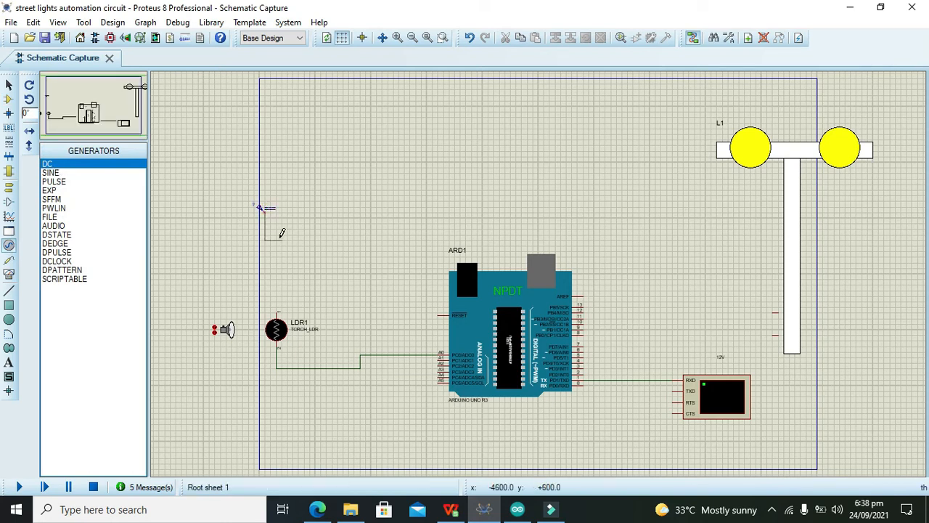
left_click(267, 209)
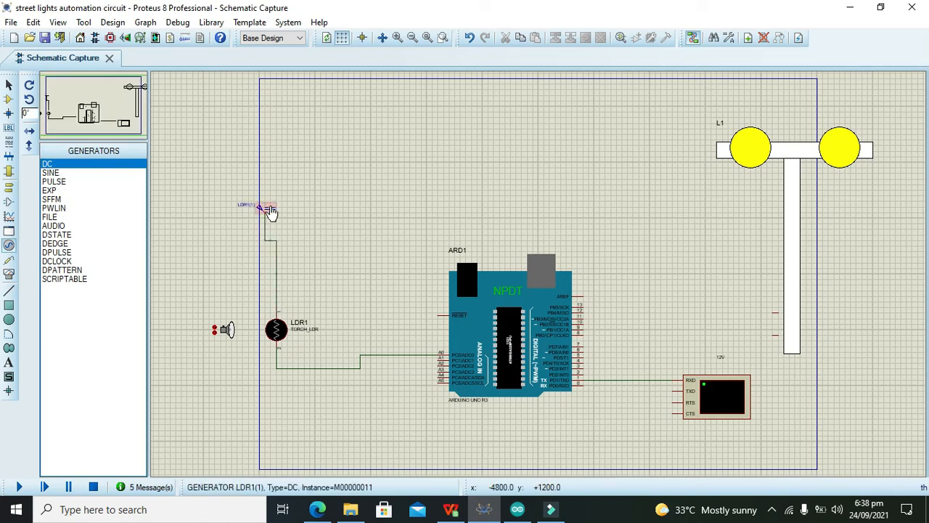
double_click(269, 206)
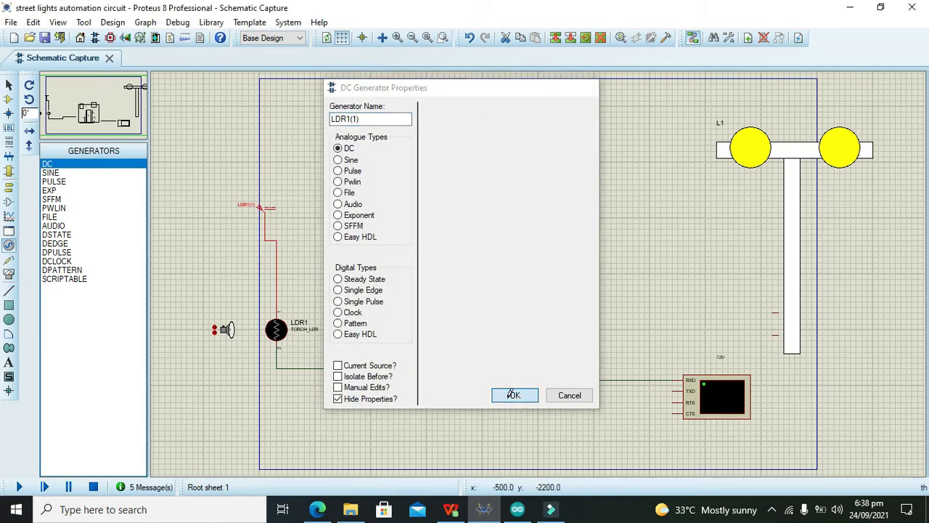
left_click(514, 395)
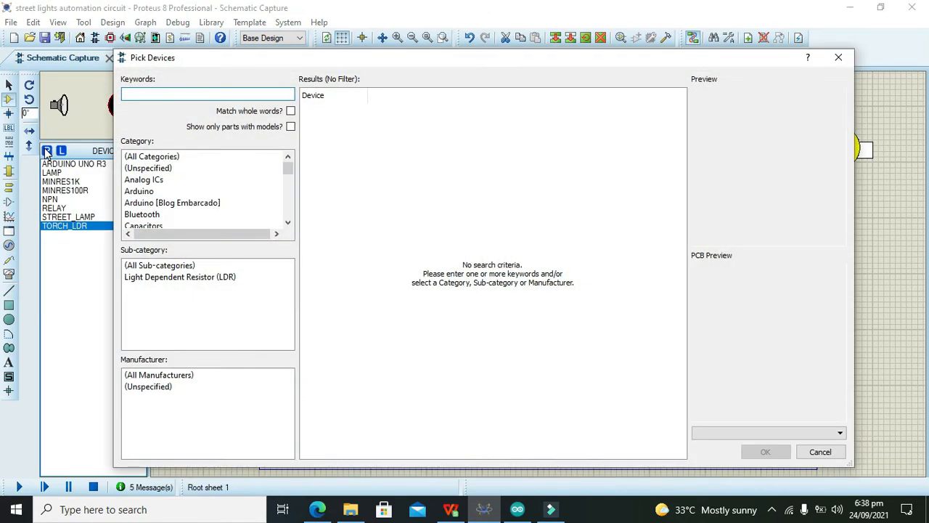
Step: Place a 1k resistor R1 under the LDR with a GROUND terminal at its lower end
type("1k")
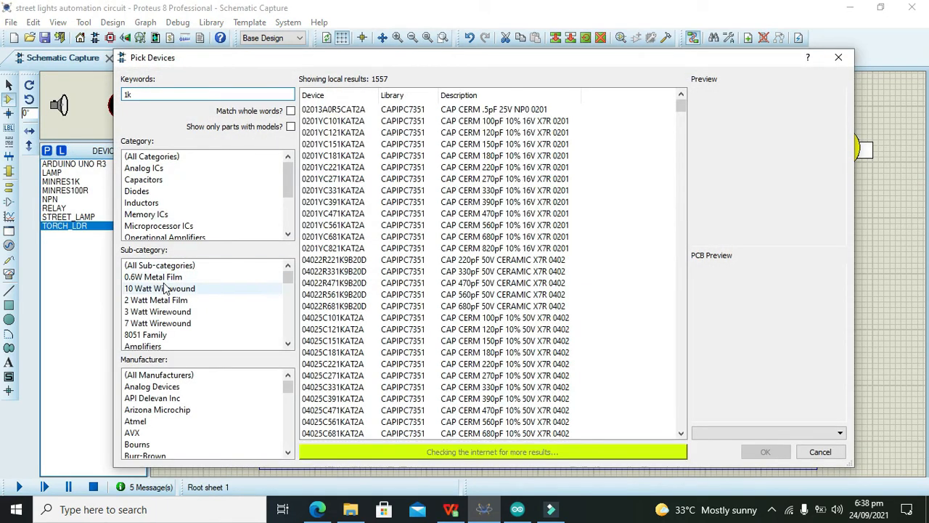
left_click(153, 276)
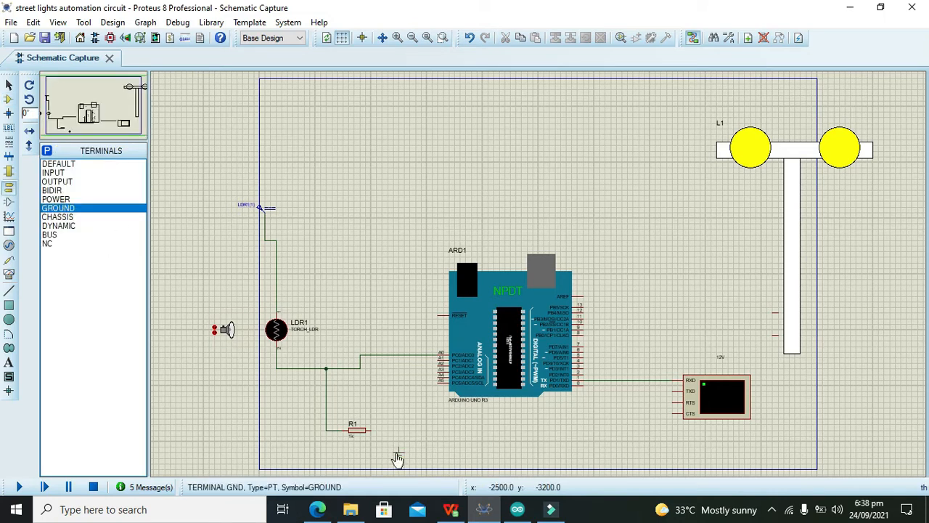
left_click(398, 442)
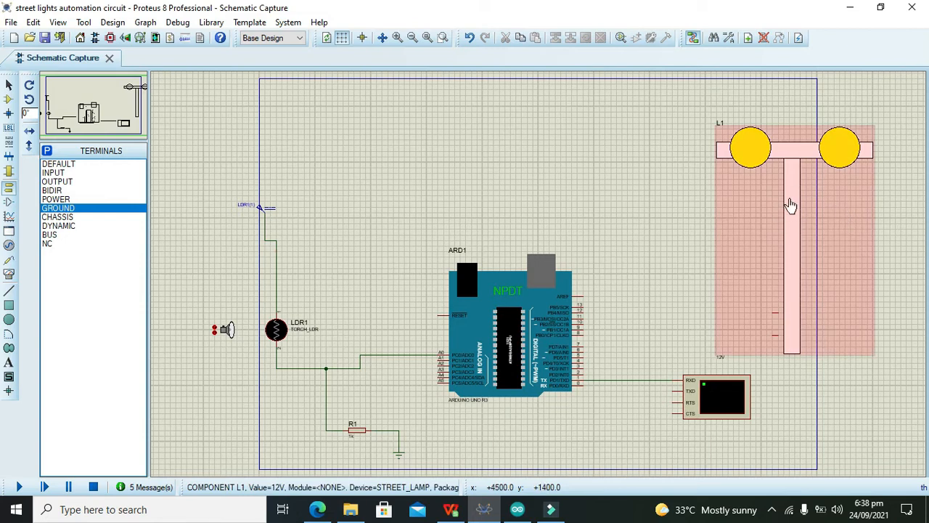
mouse_move(755, 161)
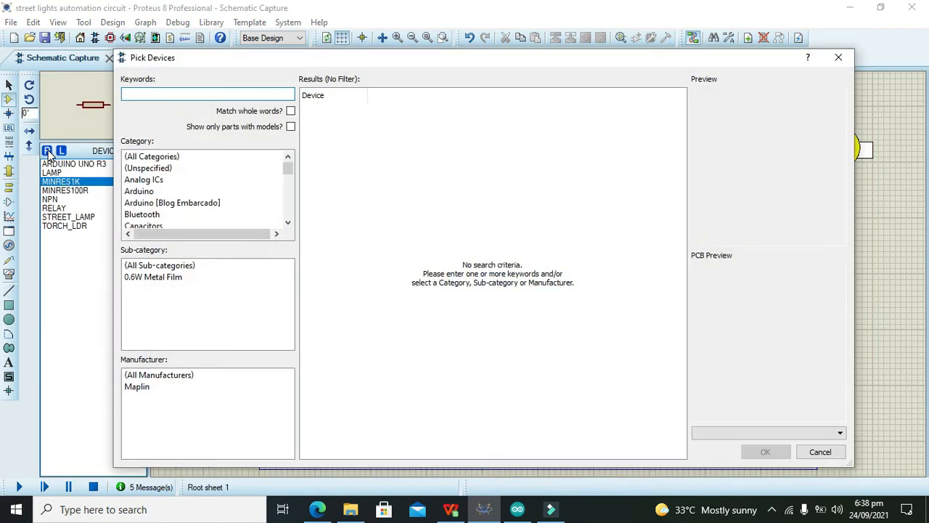
Step: Place relay RL1 beside the Arduino and set its Component Value to 5V
type("animated")
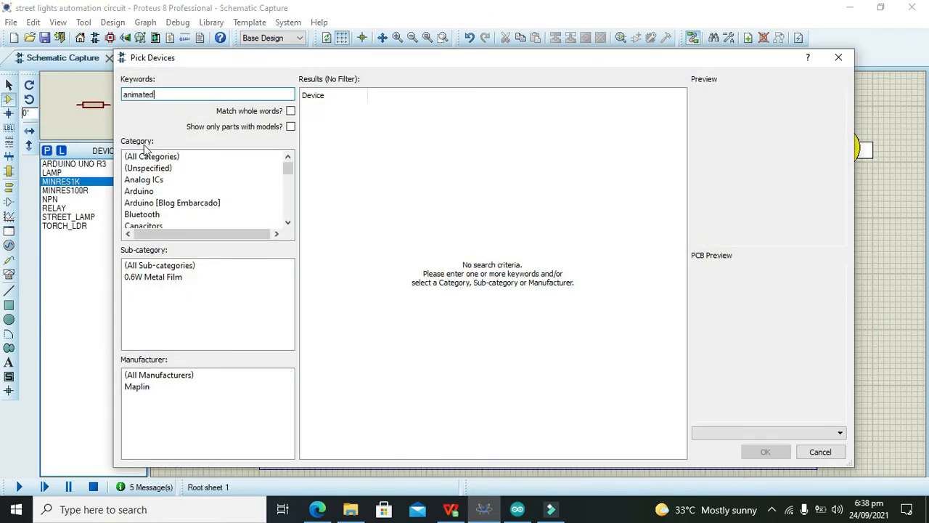
type("relay")
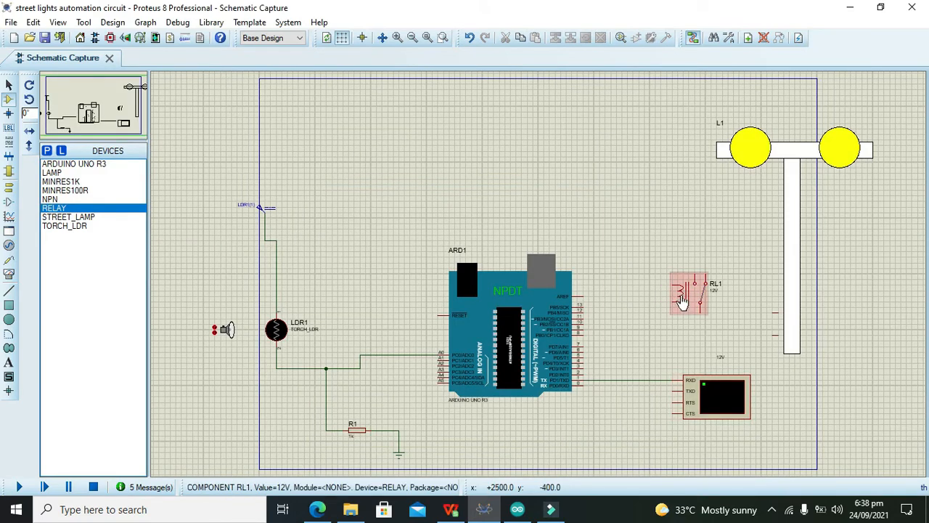
double_click(688, 294)
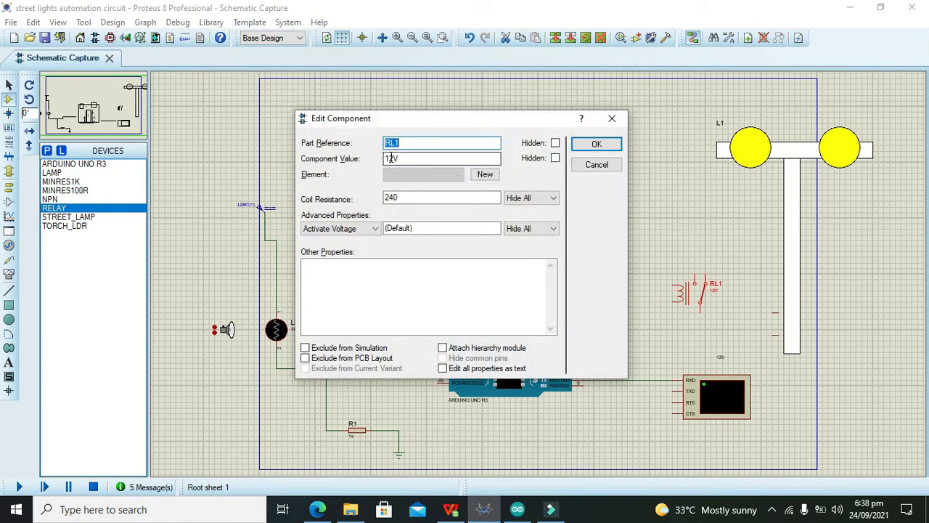
type("5V")
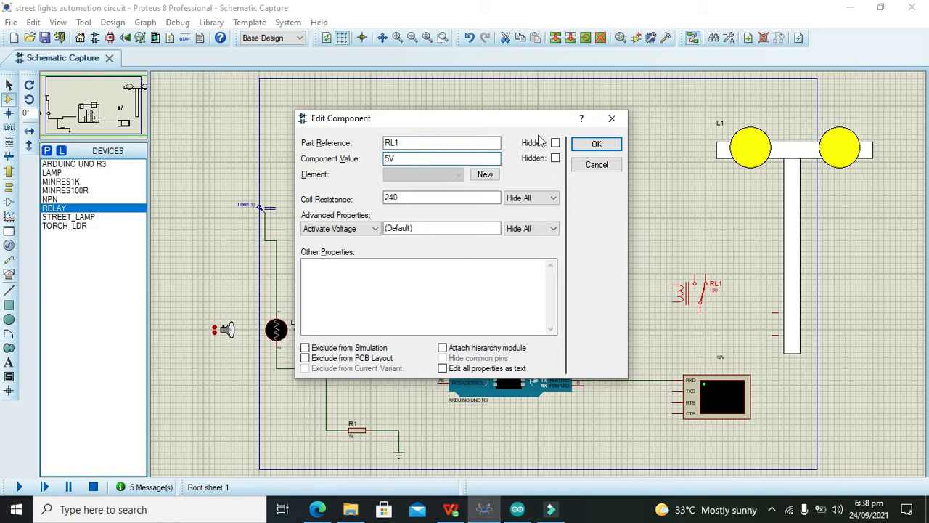
left_click(595, 143)
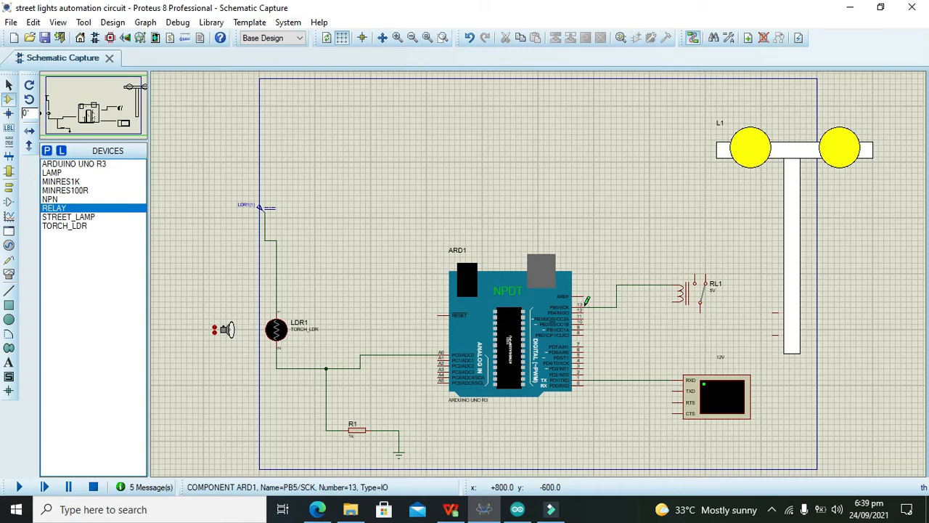
mouse_move(675, 305)
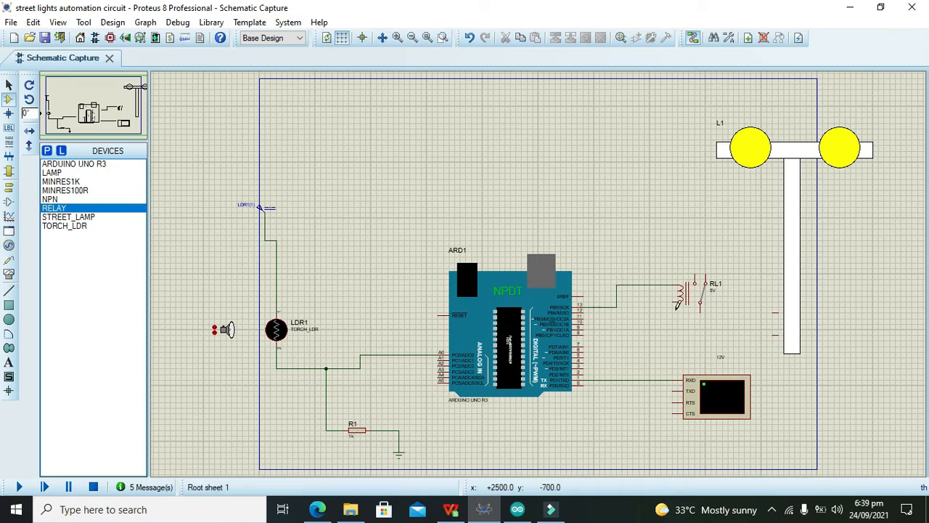
mouse_move(675, 297)
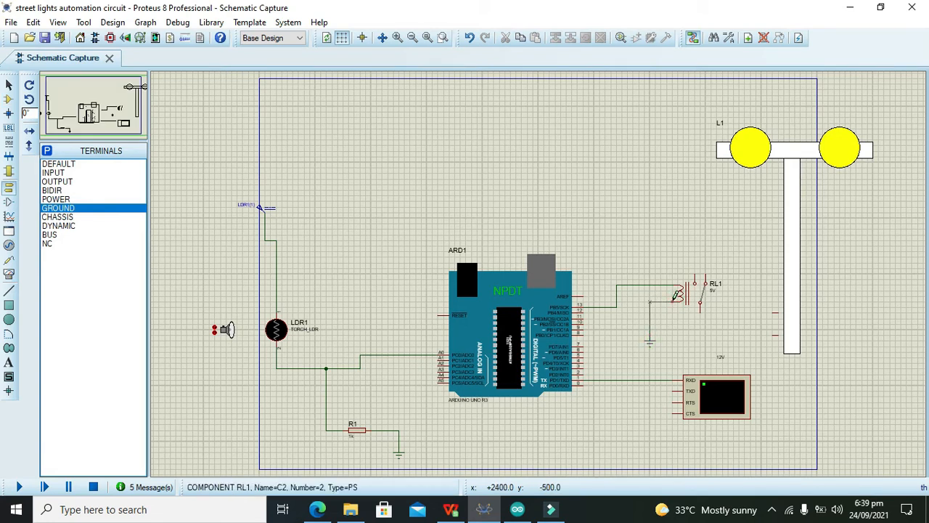
Step: Ground the relay coil's second pin and feed its contact from a 12 V DC generator
left_click(685, 293)
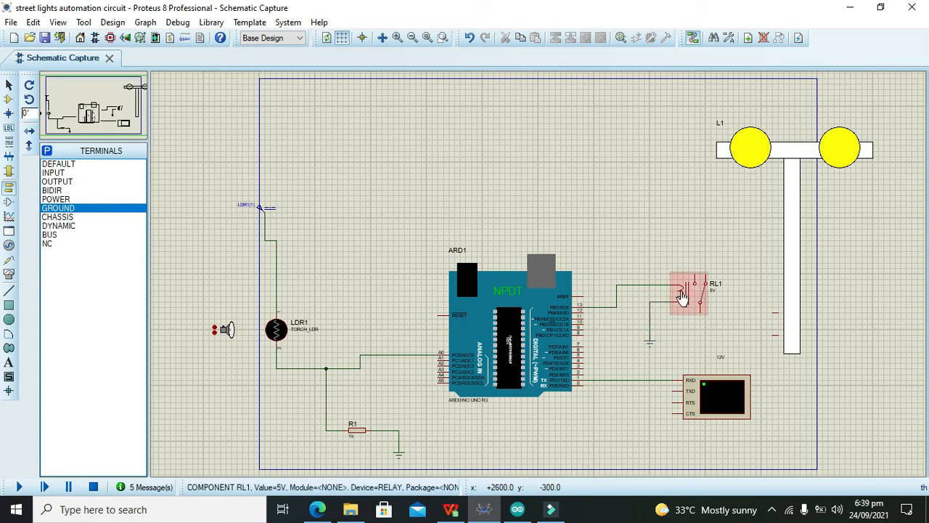
left_click(508, 279)
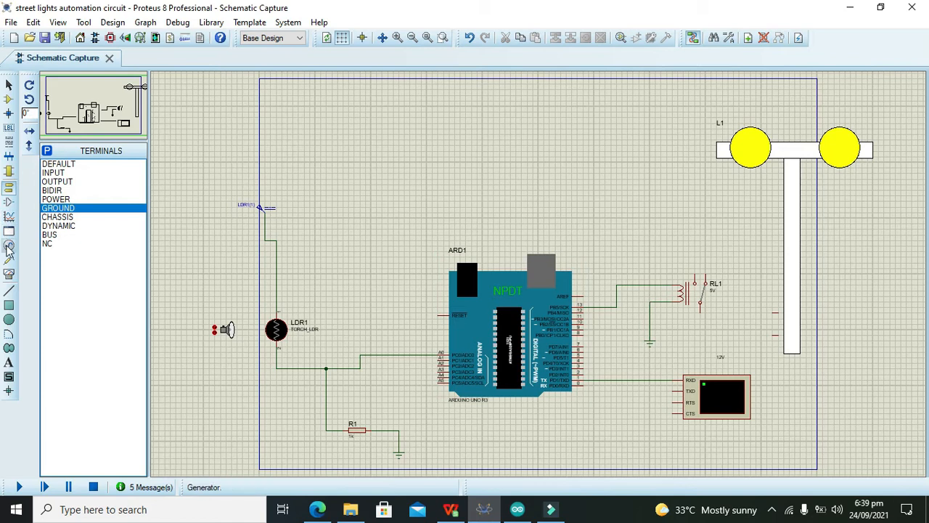
left_click(9, 246)
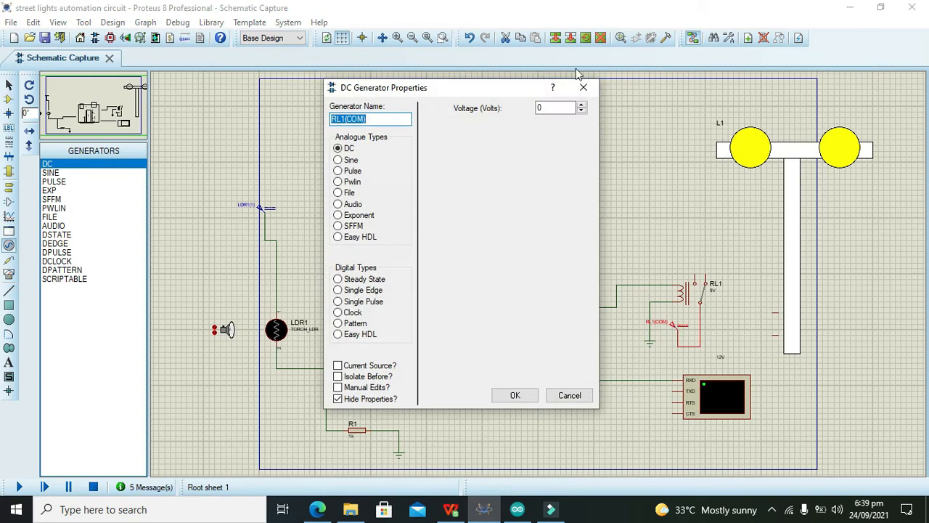
type("12")
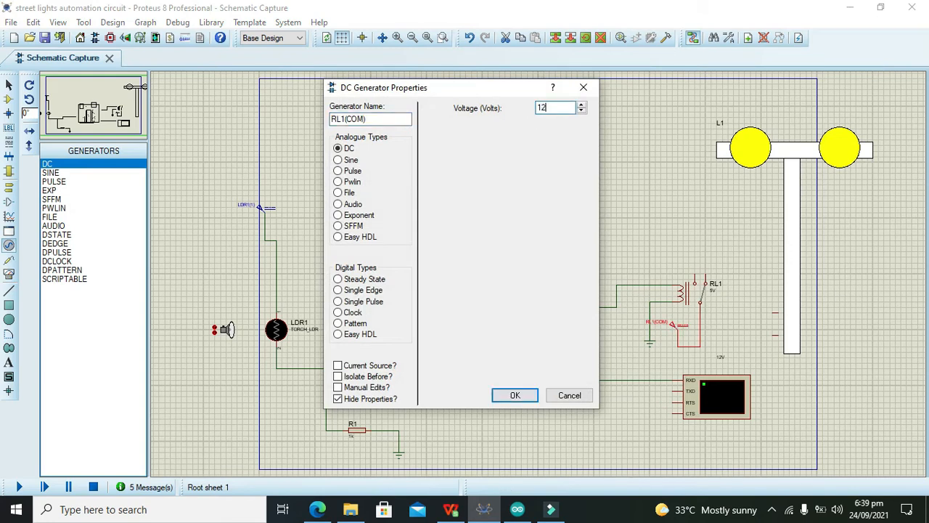
left_click(513, 395)
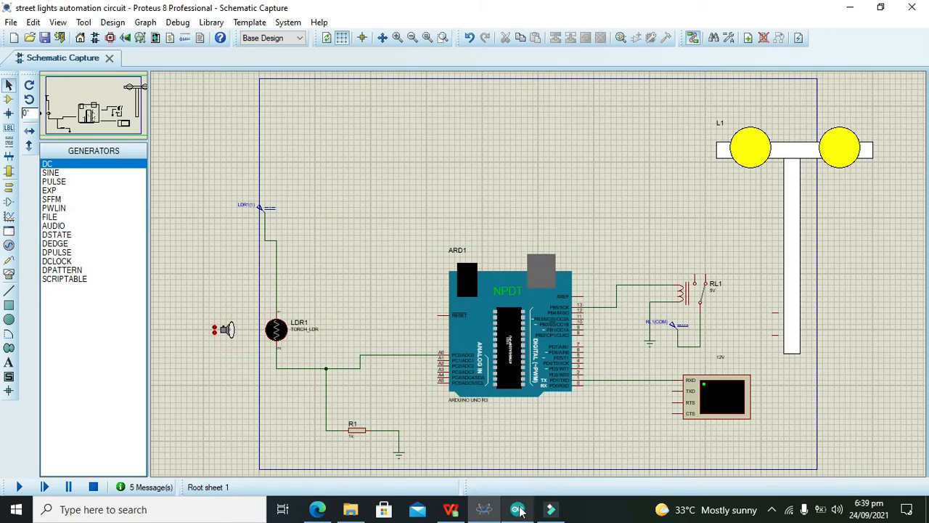
Step: Save the street-light sketch in Arduino IDE and verify it to get the .hex build path
left_click(517, 508)
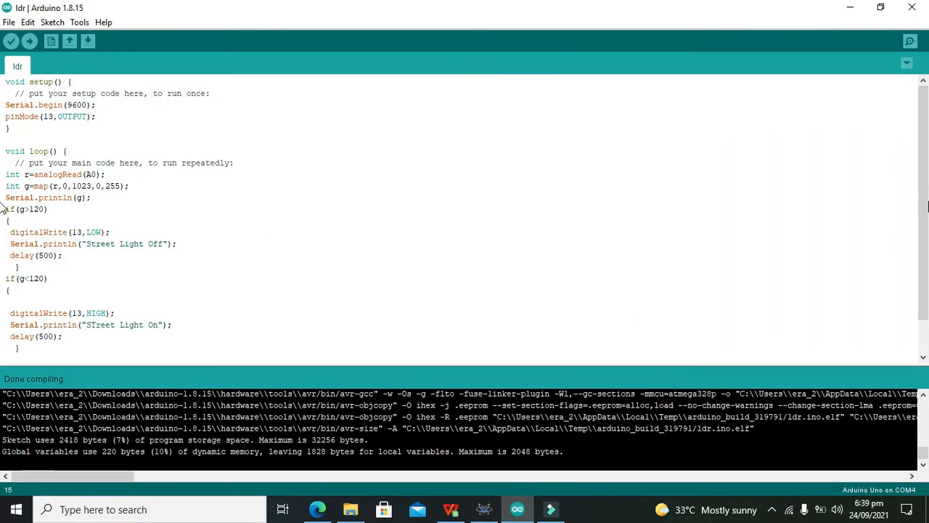
mouse_move(29, 41)
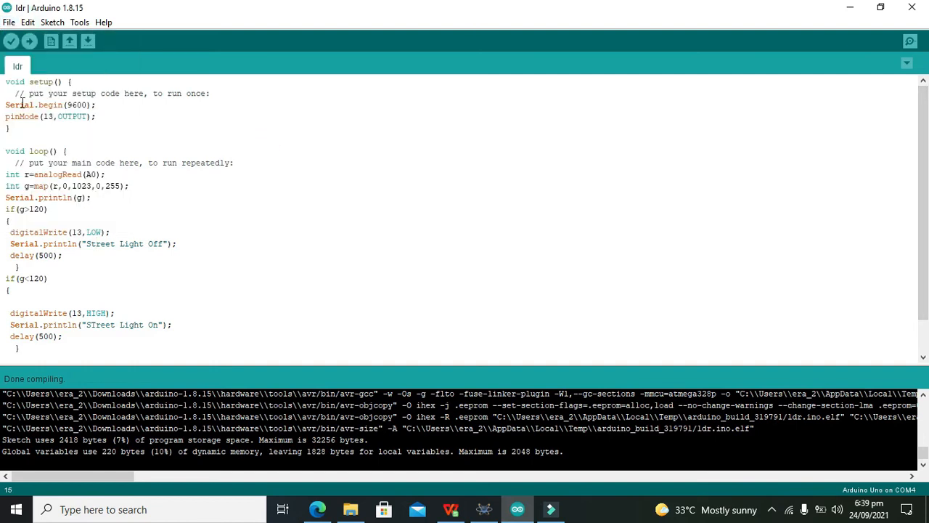
key("ctrl+a")
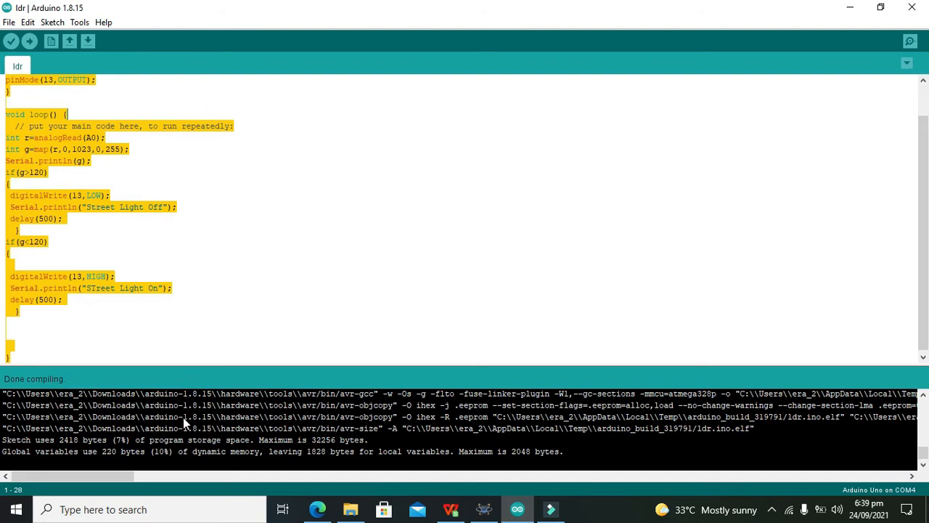
left_click(8, 22)
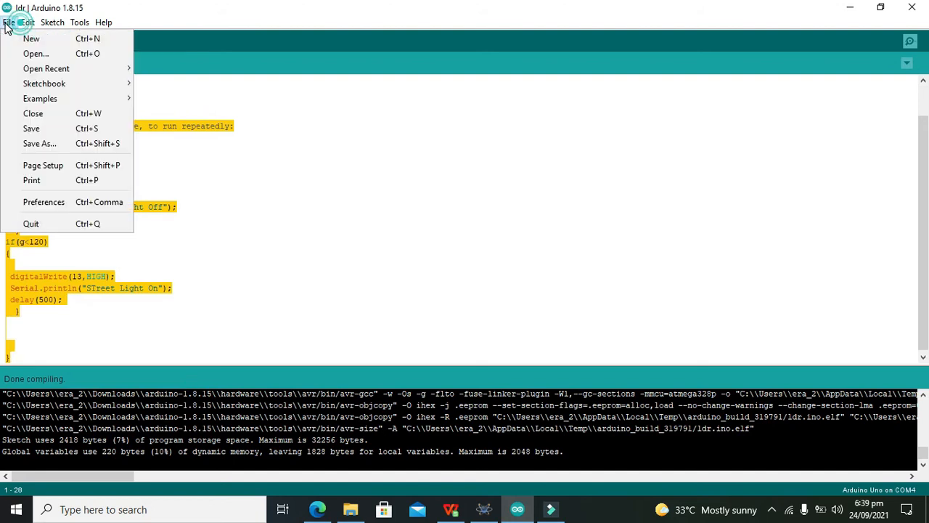
left_click(31, 38)
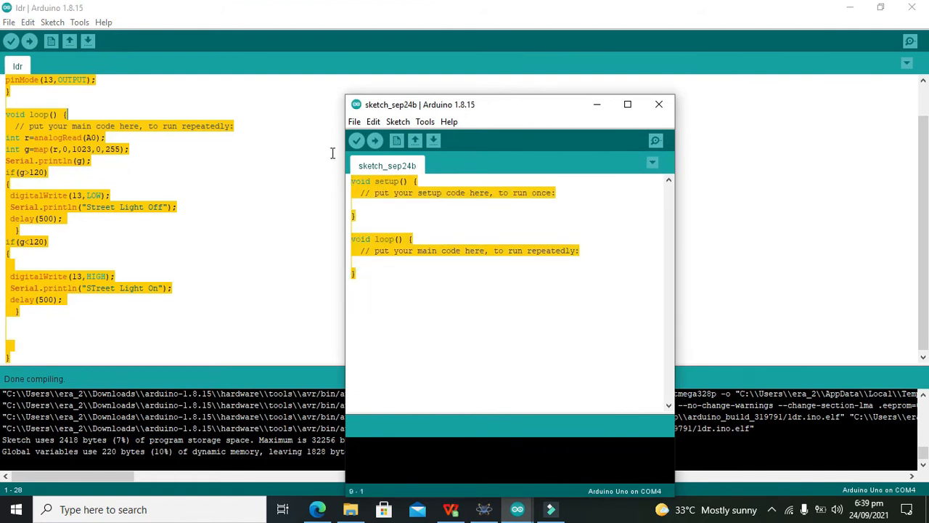
left_click(627, 104)
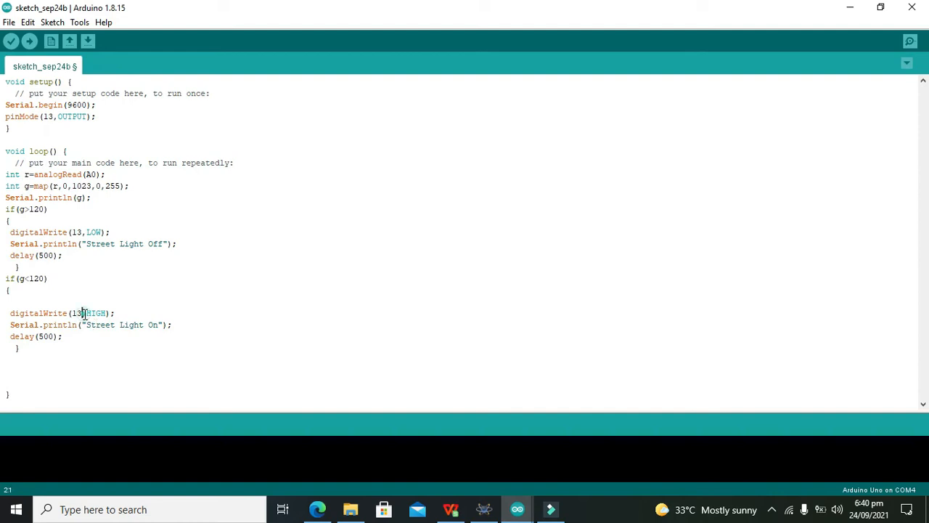
left_click(79, 232)
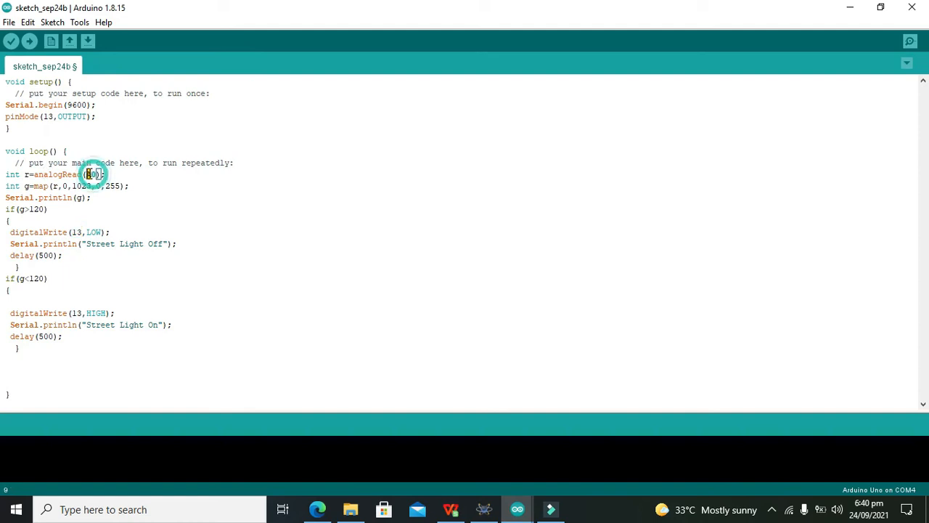
mouse_move(12, 40)
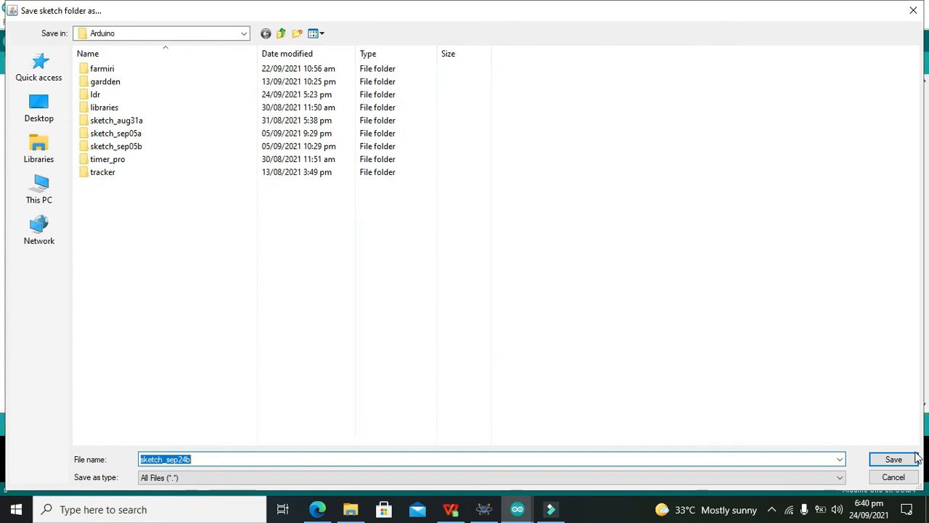
left_click(893, 459)
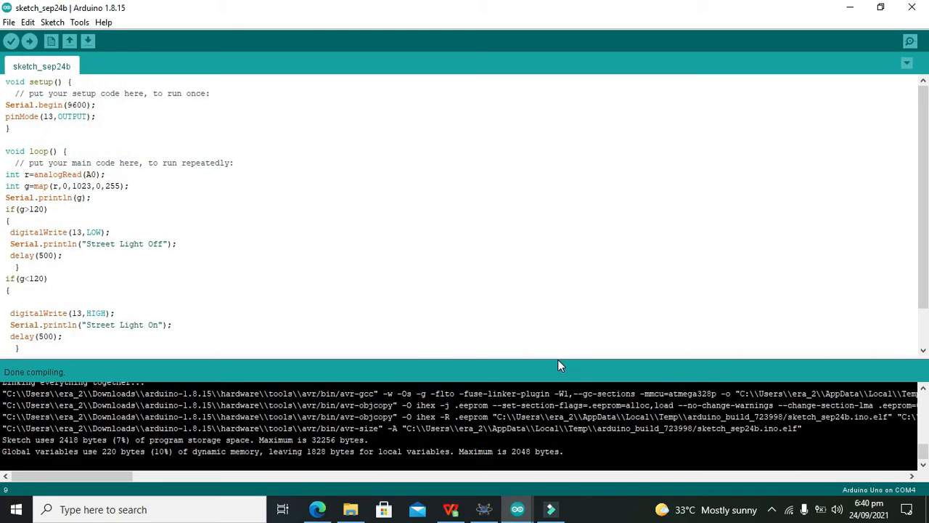
mouse_move(482, 383)
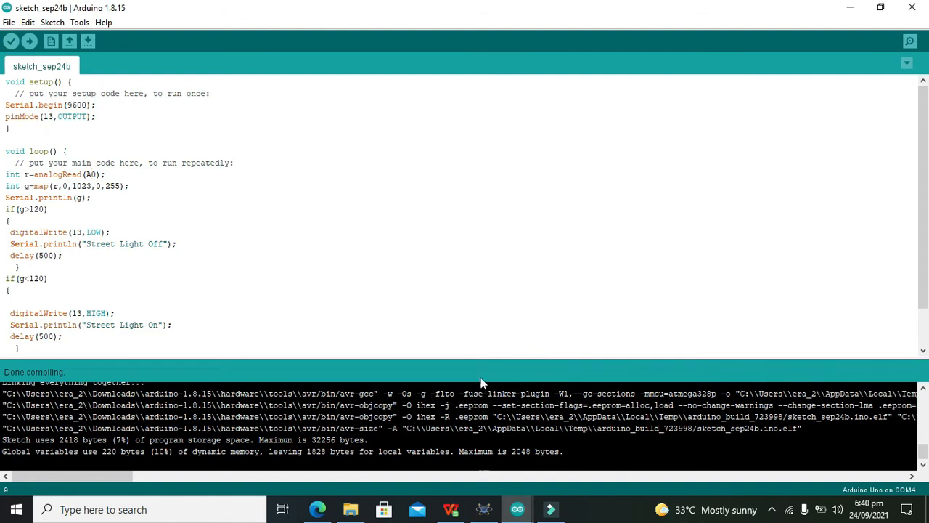
mouse_move(682, 238)
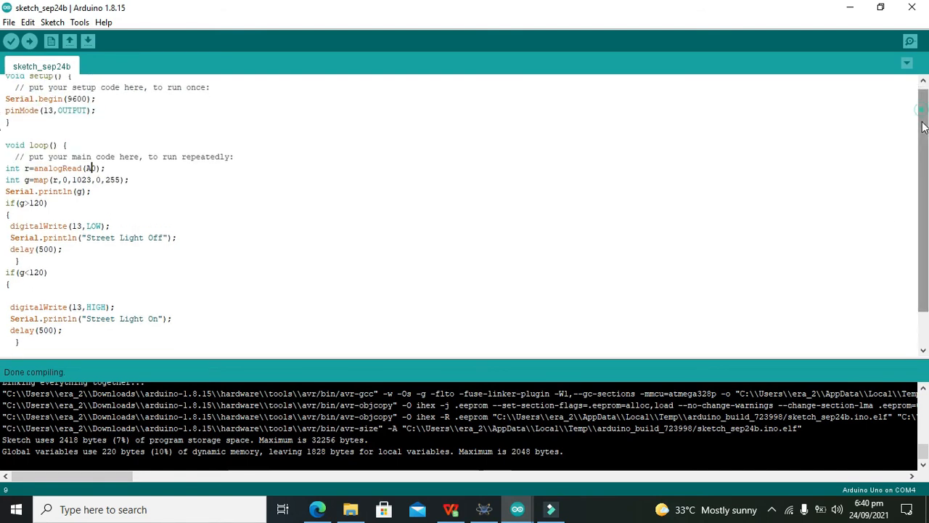
scroll("down", 3)
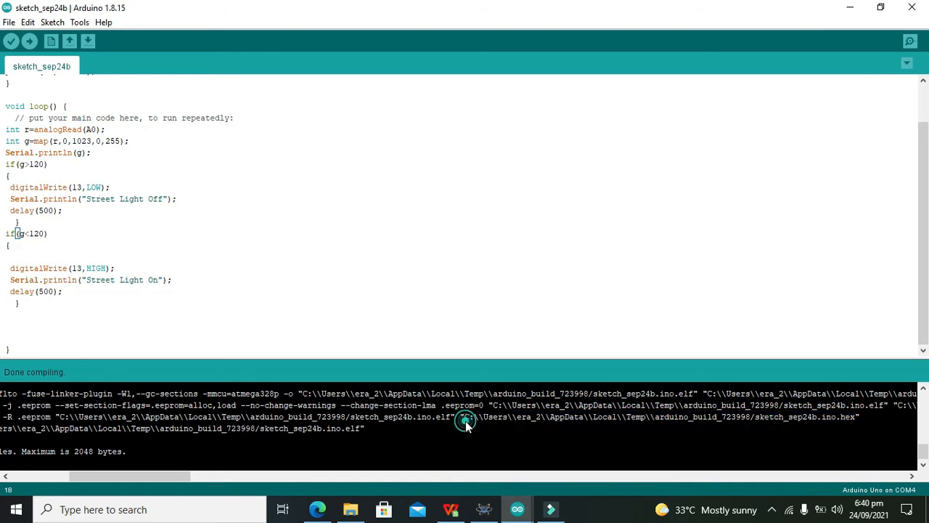
Step: Set ARD1's Program File to the compiled .hex from the Arduino build
left_click(483, 508)
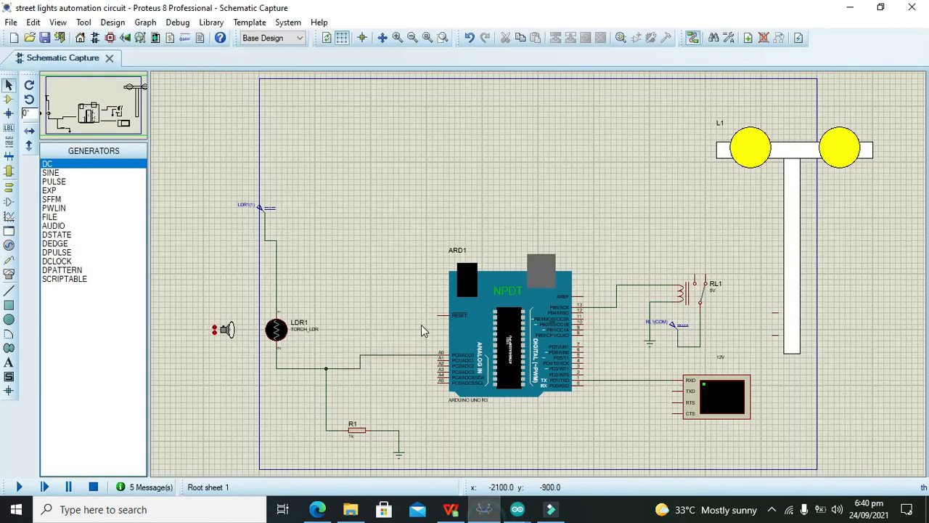
double_click(508, 348)
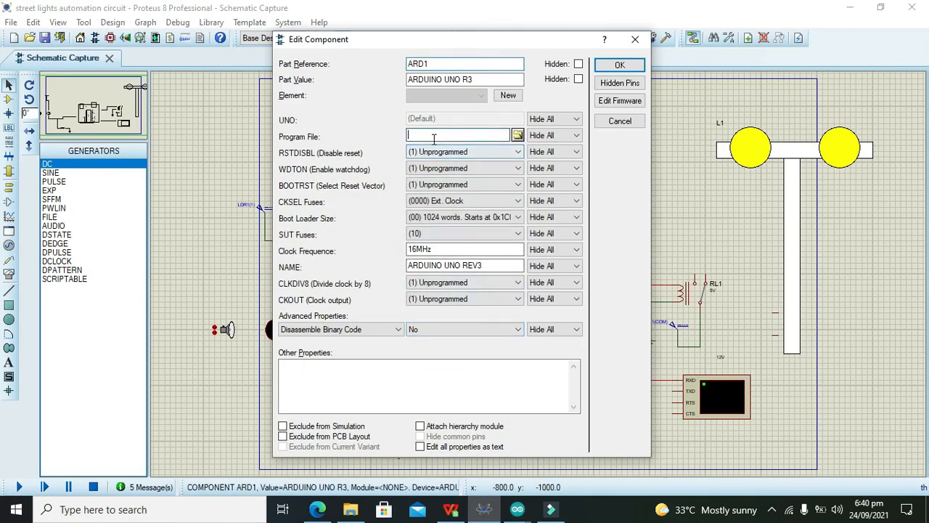
left_click(619, 64)
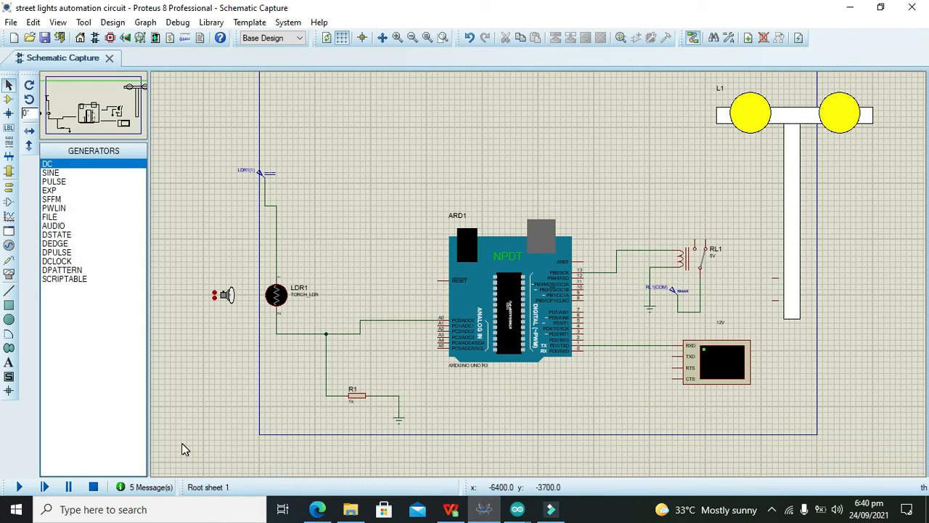
Step: Run the simulation so the terminal prints 'Street Light On' and the lamp glows
left_click(20, 487)
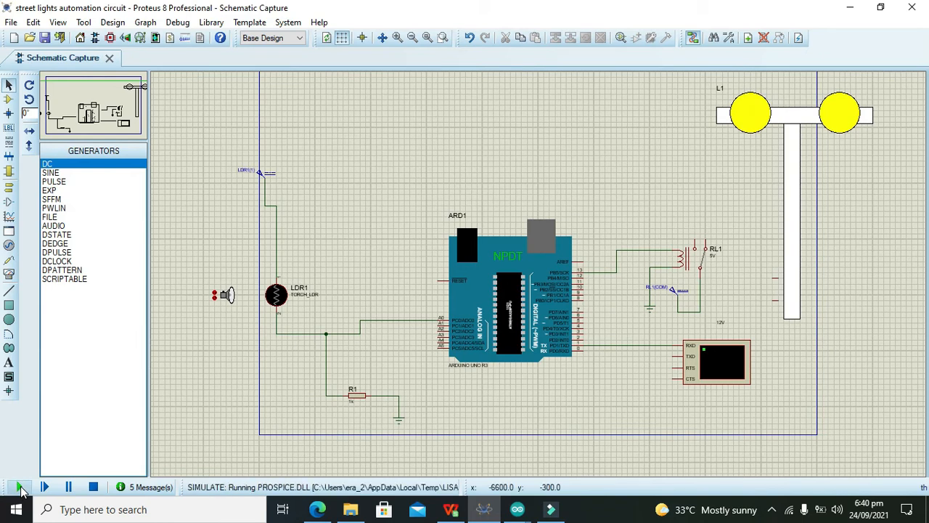
left_click(20, 486)
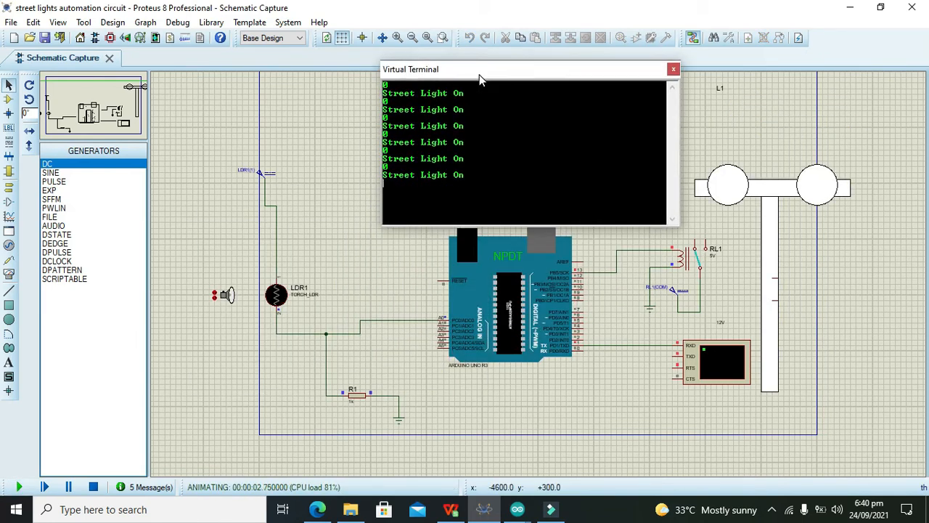
left_click_drag(479, 70, 418, 56)
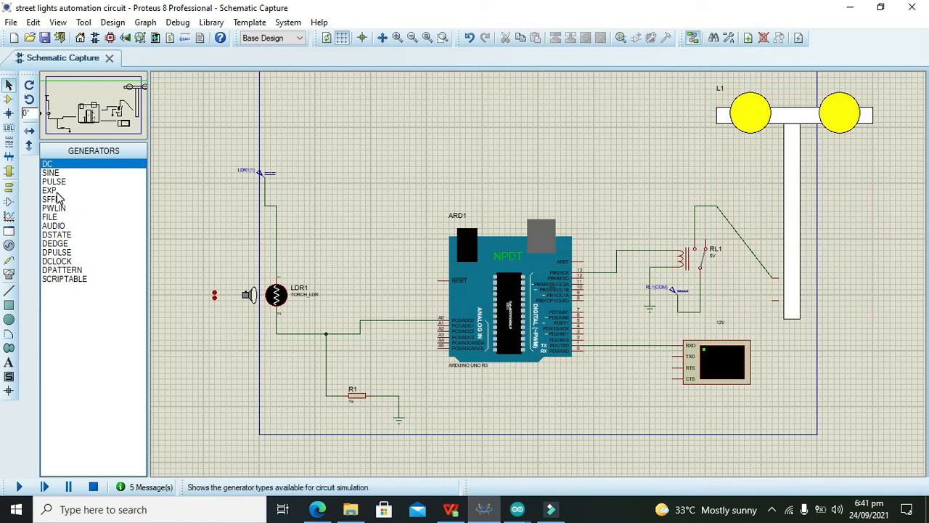
Step: Stop the run and wire the lamp's lower pin through a ground terminal to the relay side
left_click(9, 171)
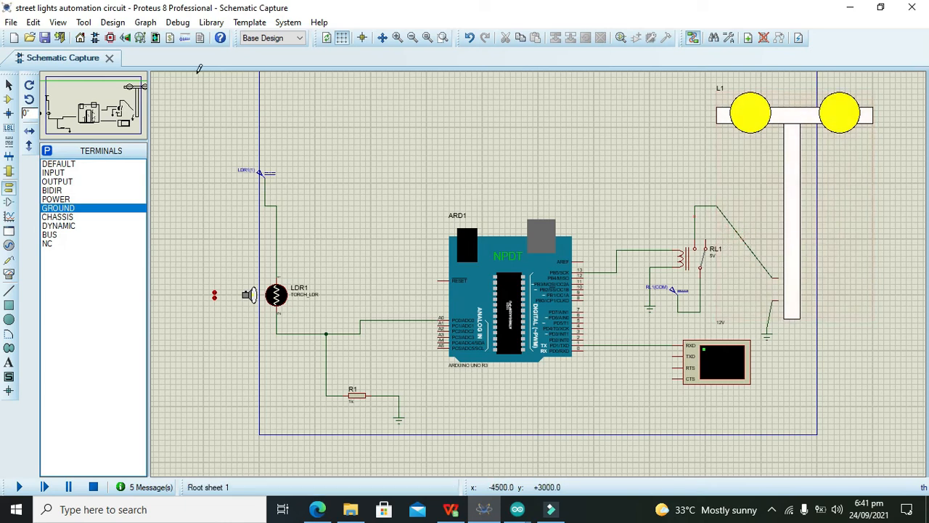
mouse_move(656, 246)
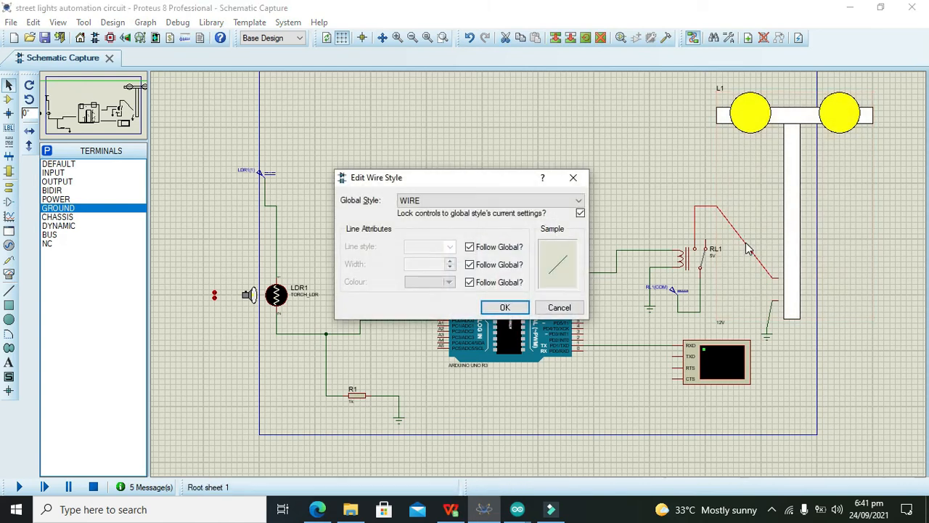
left_click(559, 308)
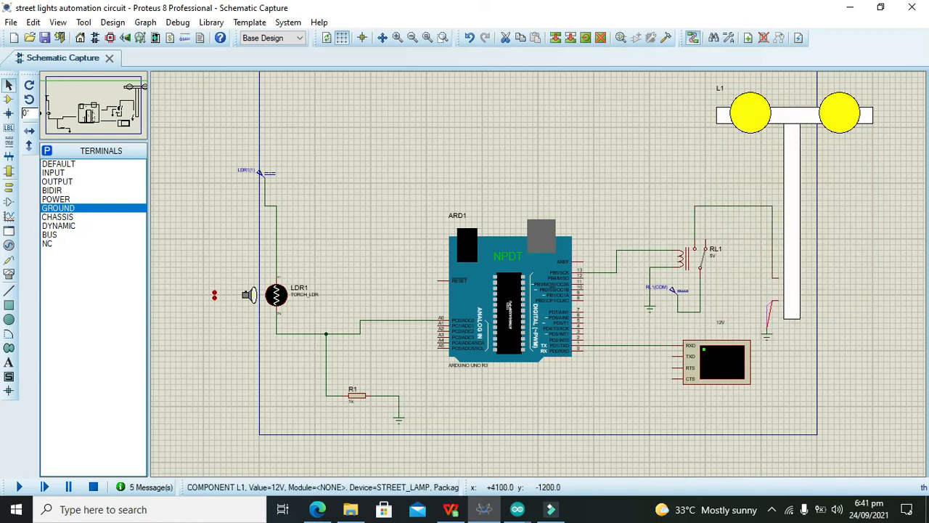
left_click(601, 377)
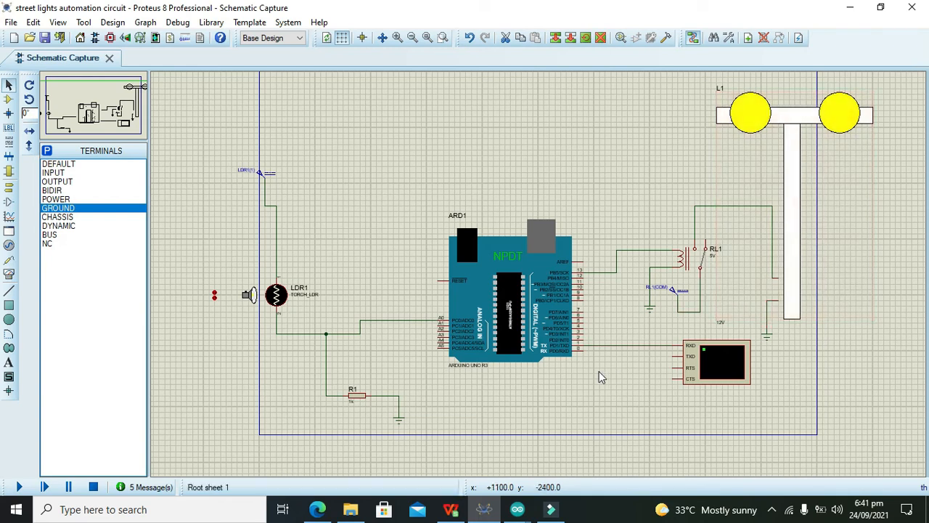
mouse_move(20, 488)
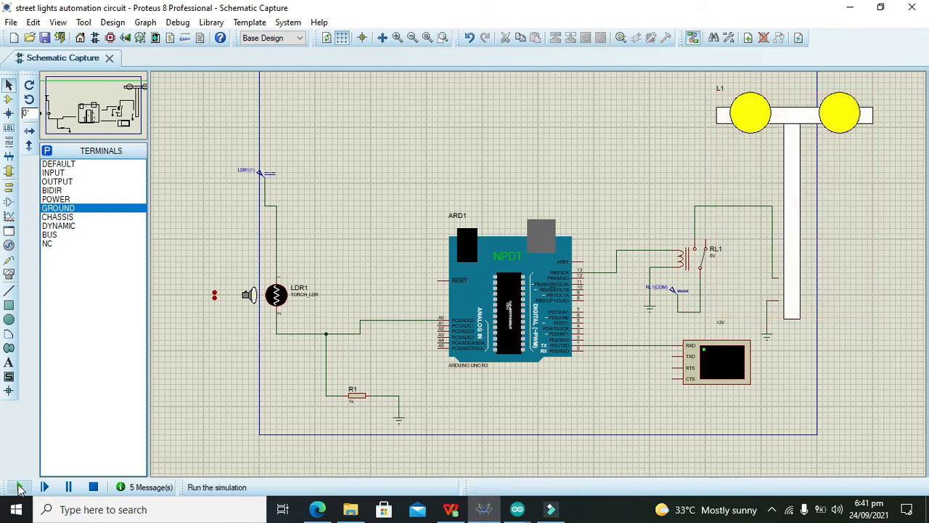
Step: Run the simulation and change the LDR's light so the lamp glows and the terminal prints Street Light On
left_click(20, 487)
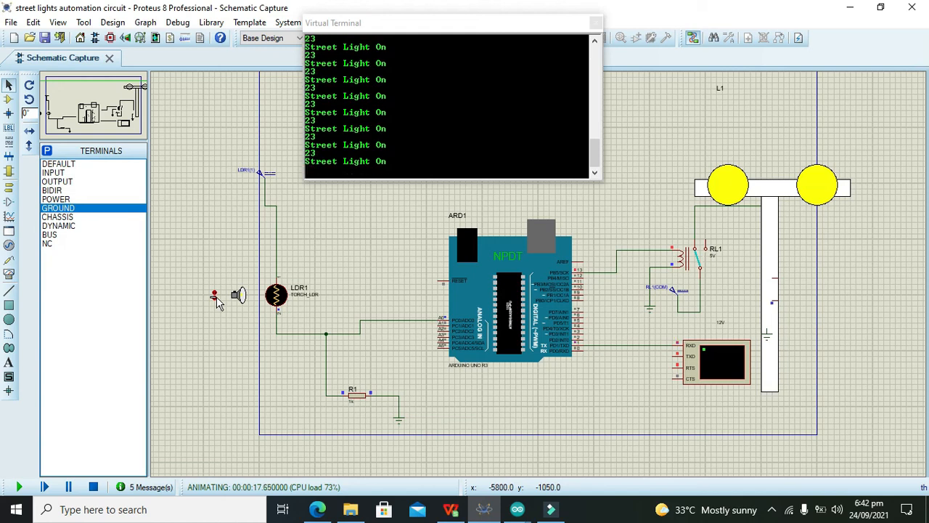
mouse_move(703, 157)
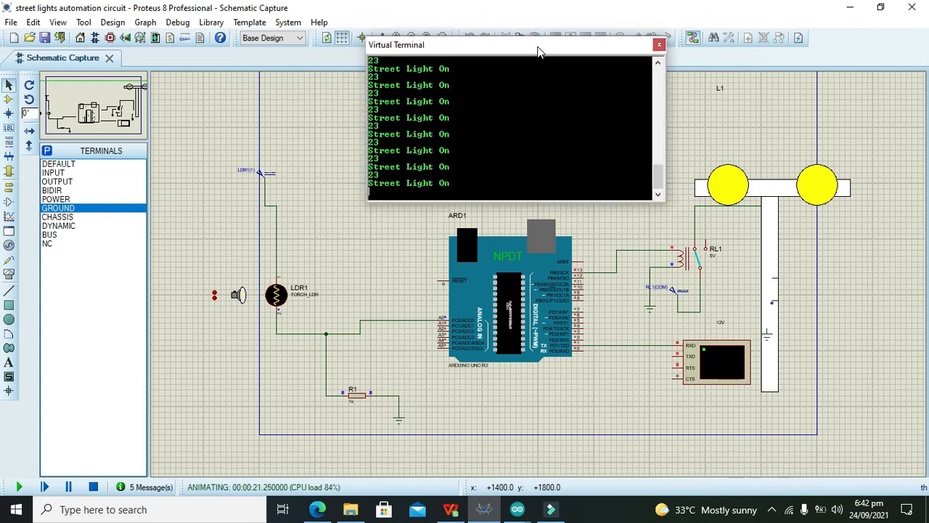
mouse_move(264, 205)
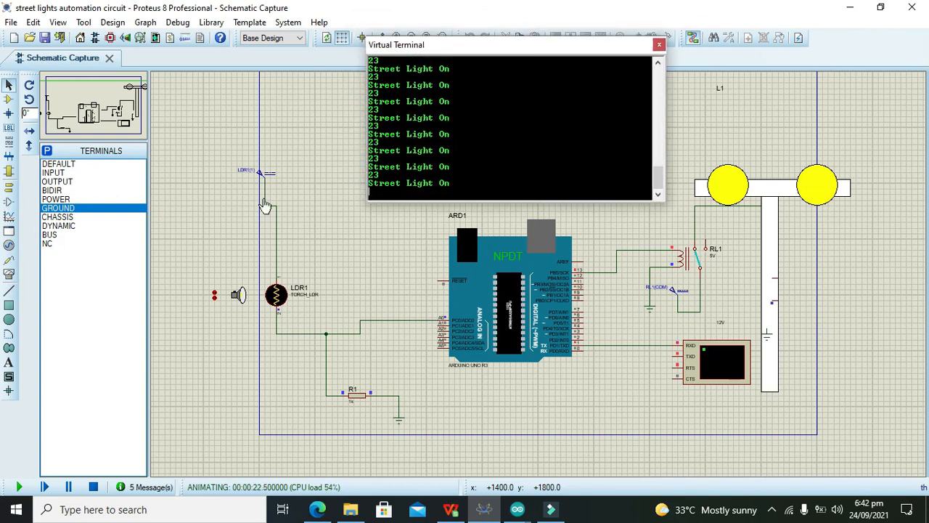
left_click(93, 486)
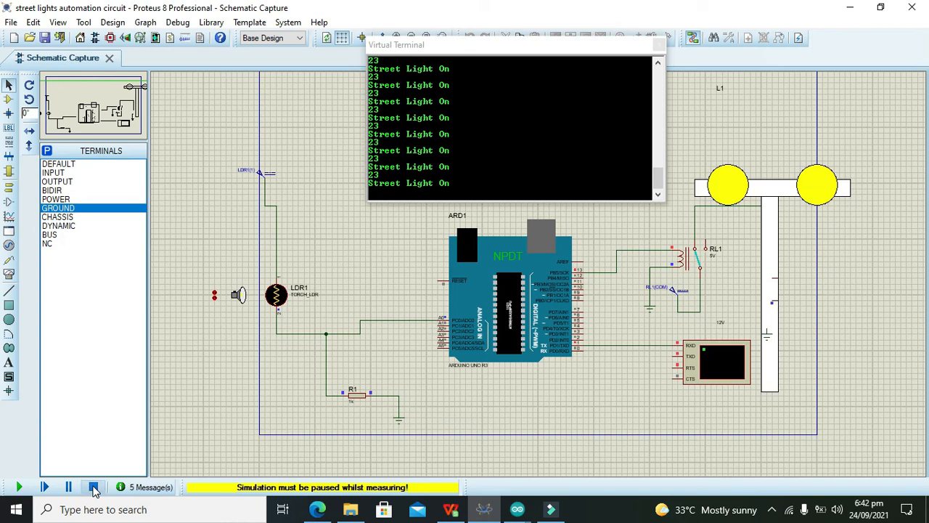